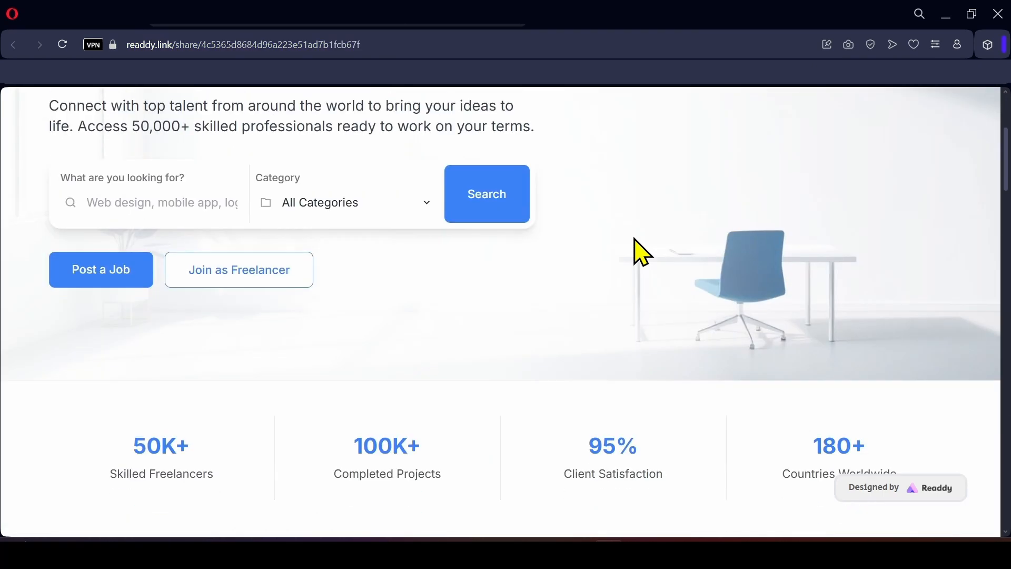
- Scroll through the Readdy freelancer site, then go to the account billing page
scroll("down", 3)
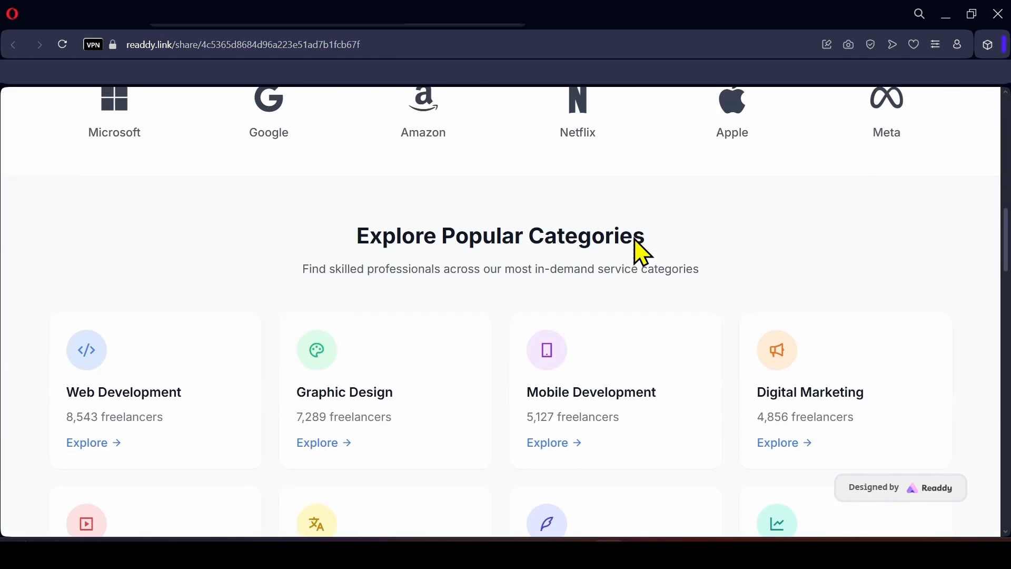
scroll("down", 3)
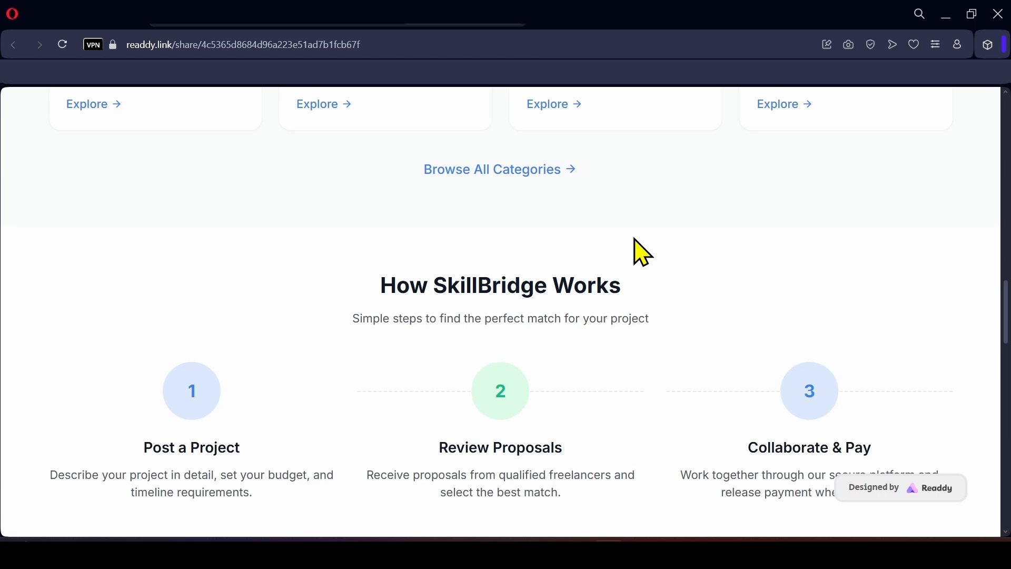
scroll("down", 3)
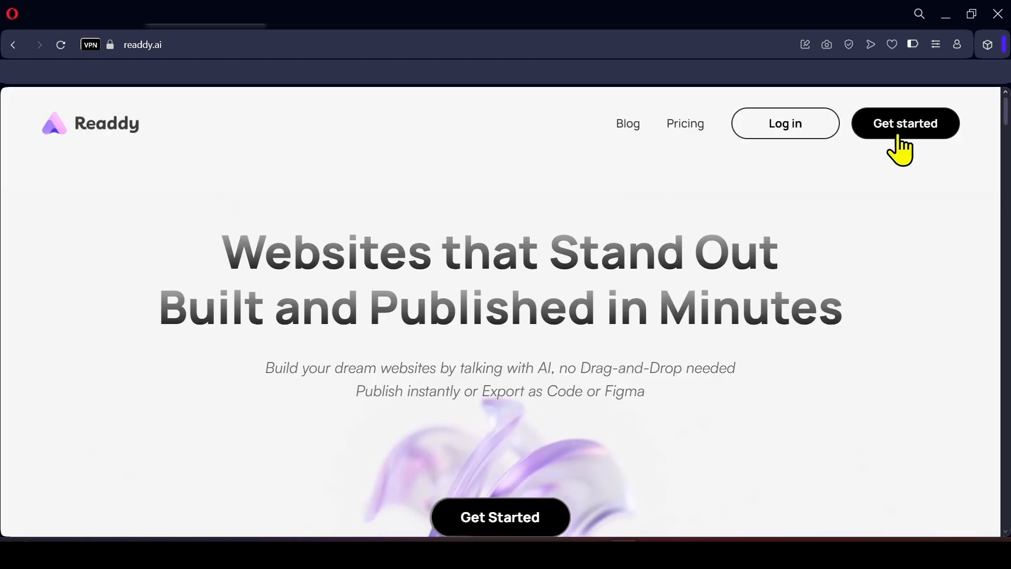
left_click(906, 124)
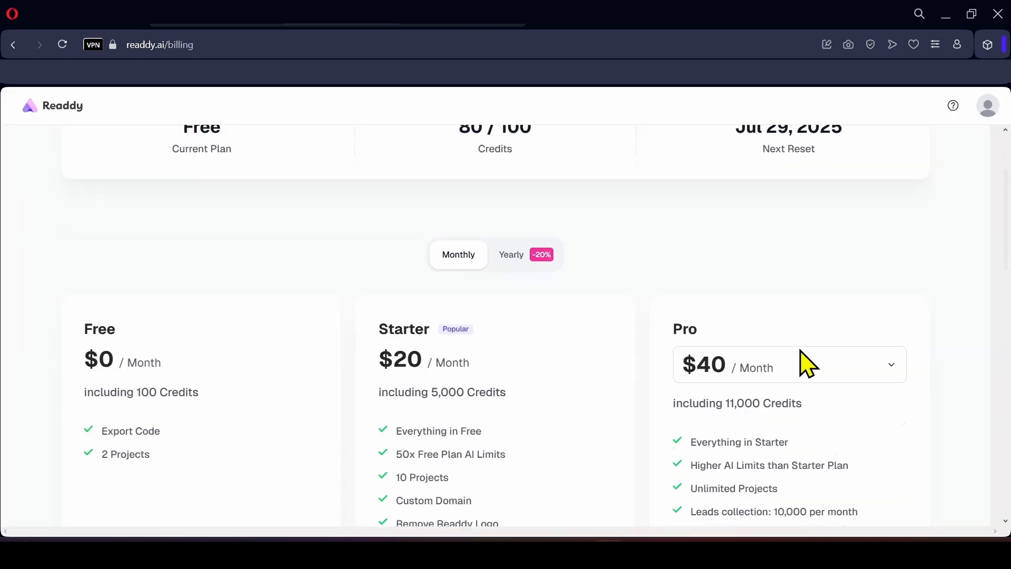
- Switch plan pricing to yearly and upgrade to the Starter plan at $192 per year
scroll("down", 3)
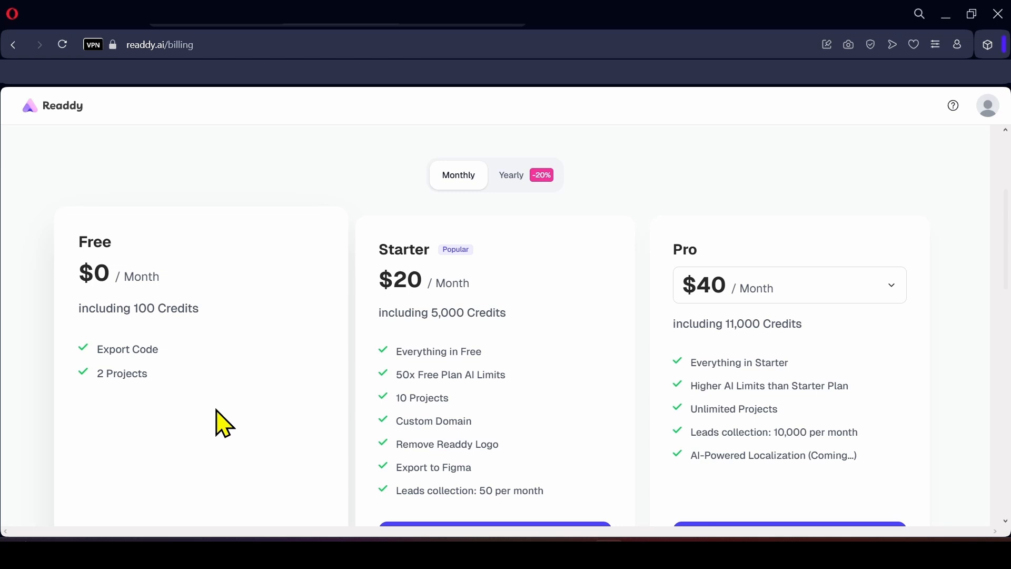
mouse_move(227, 388)
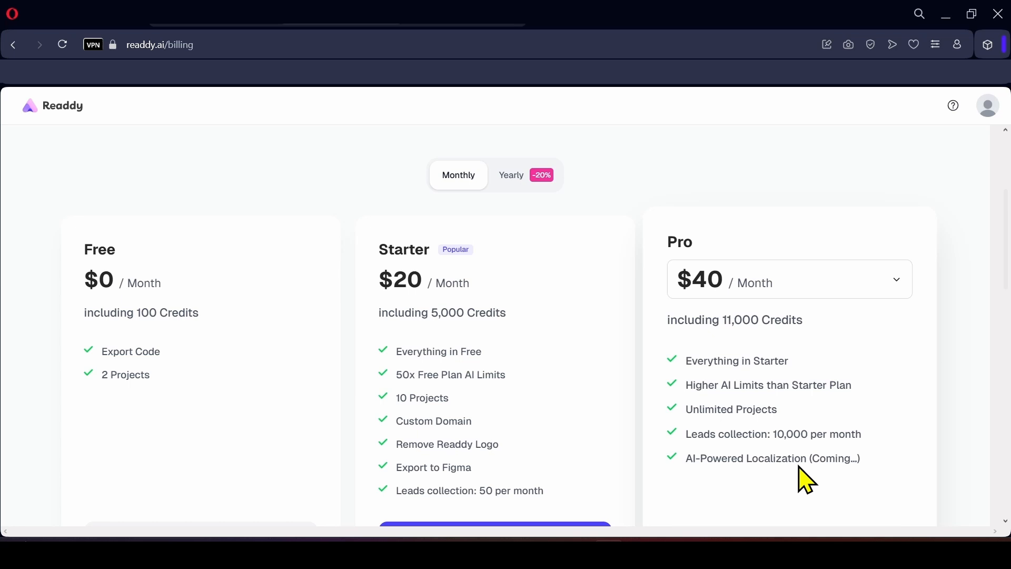
left_click(510, 174)
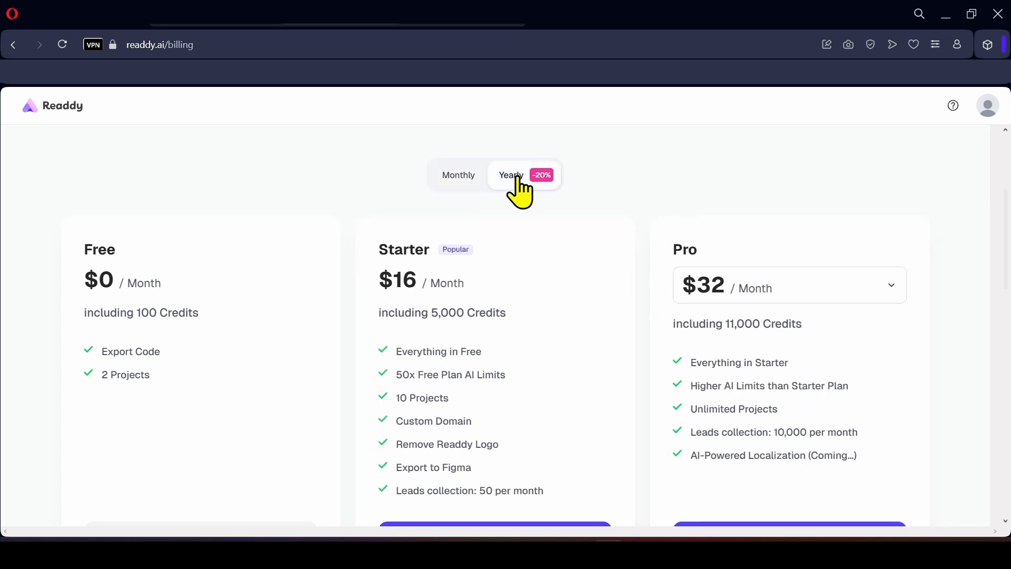
mouse_move(578, 174)
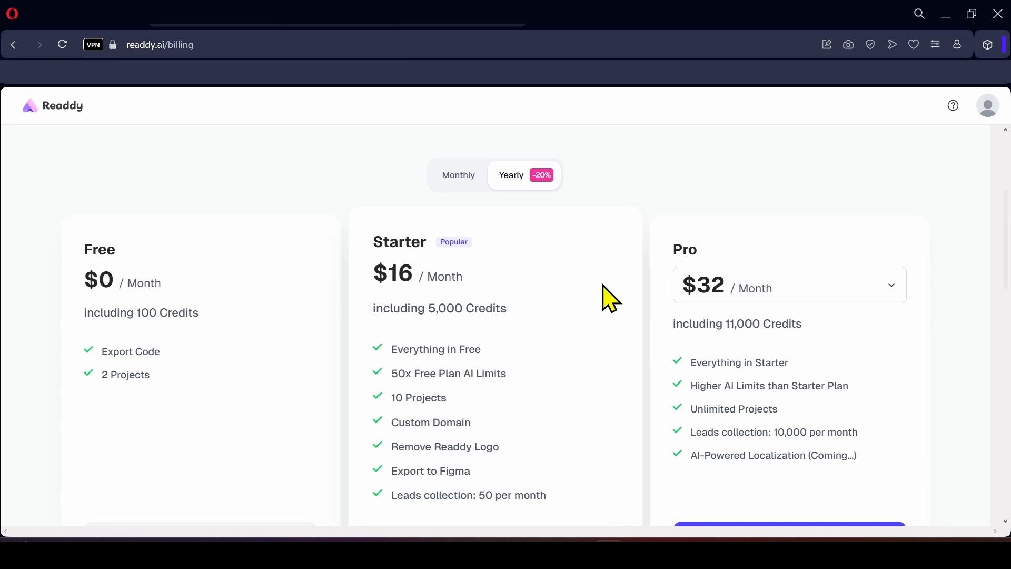
scroll("down", 3)
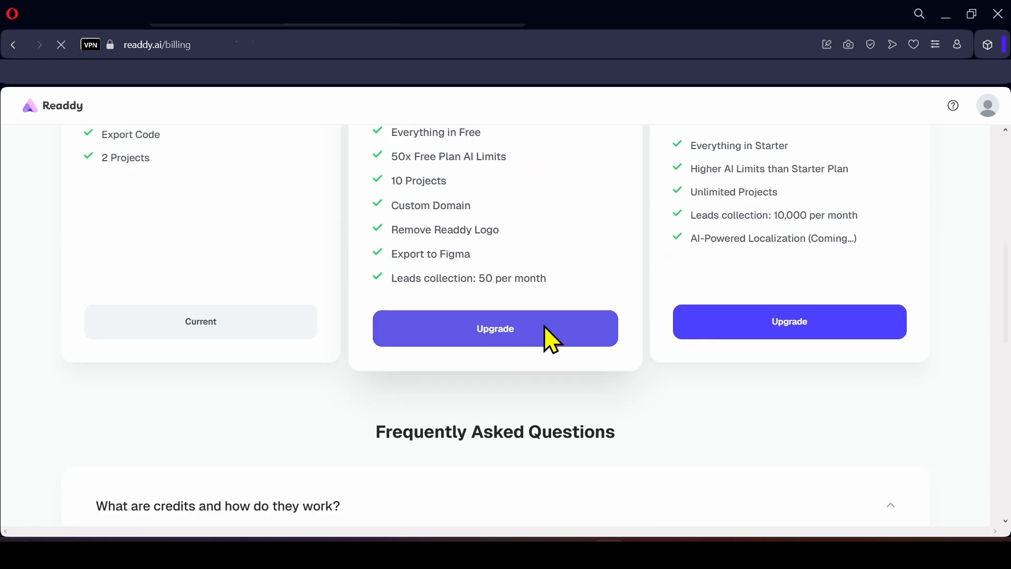
left_click(494, 328)
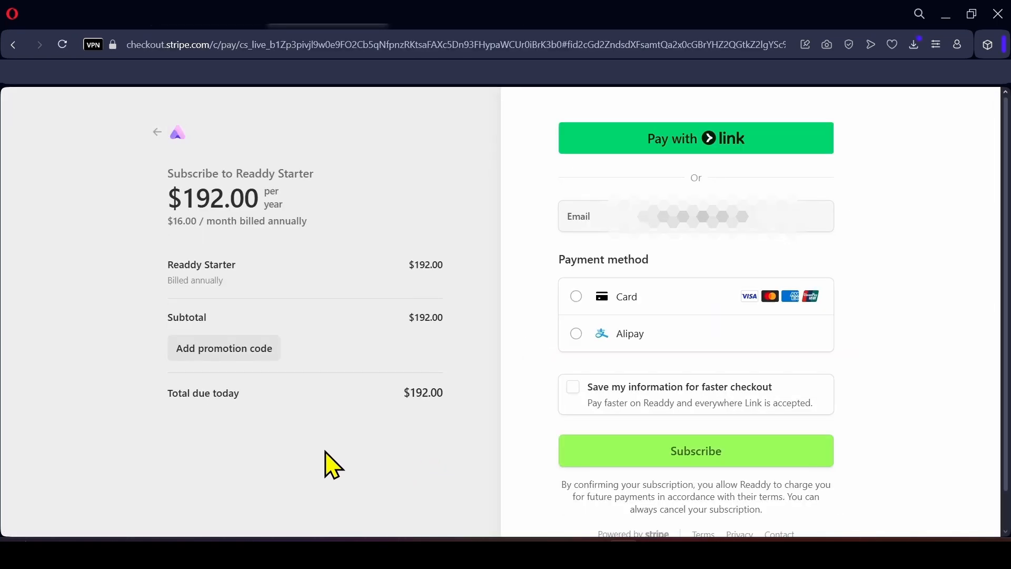
- Apply promotion code DANIEL20 for 20% off, making today's total $153.60
left_click(224, 348)
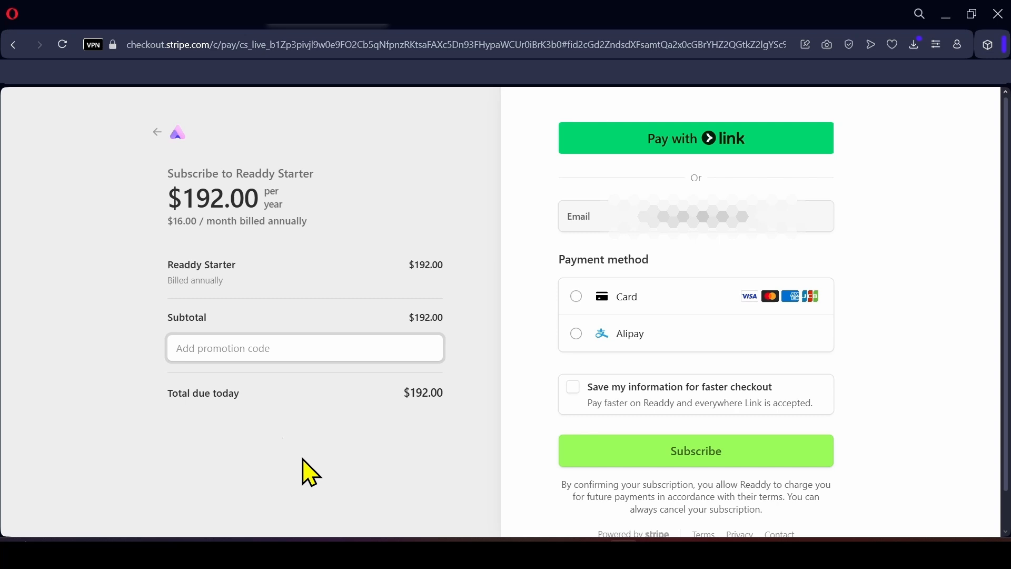
type("DANI")
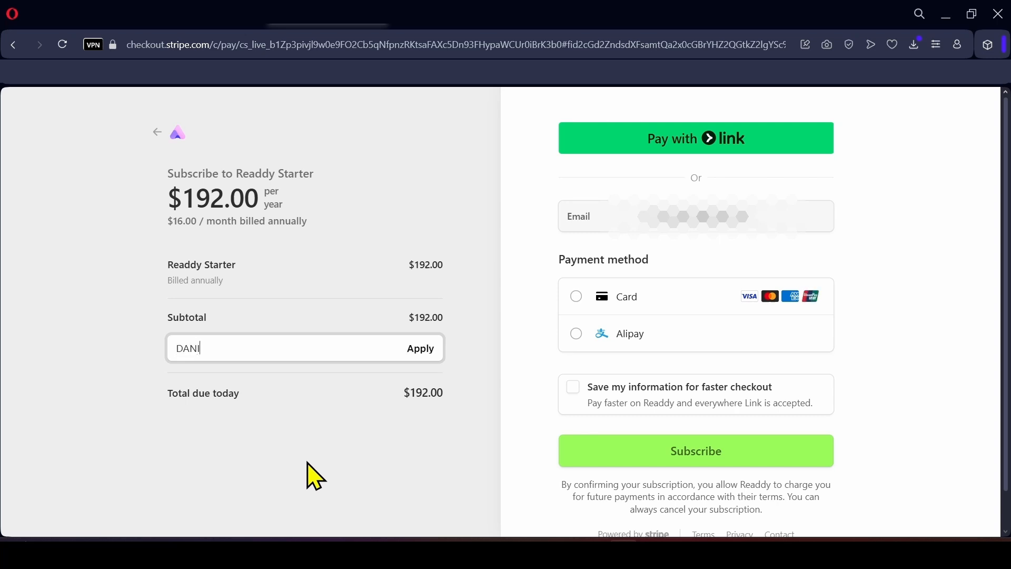
left_click(420, 349)
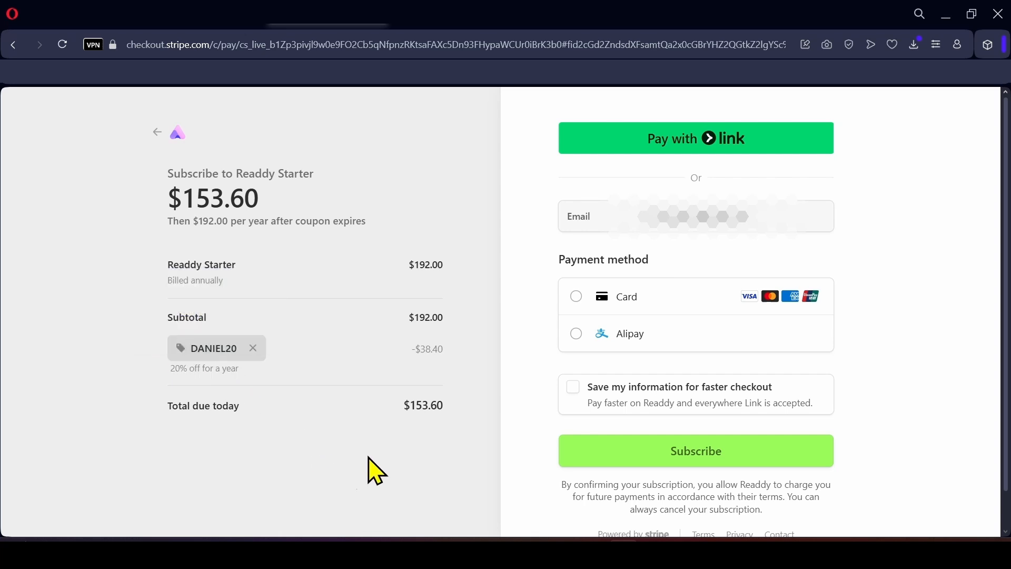
mouse_move(471, 439)
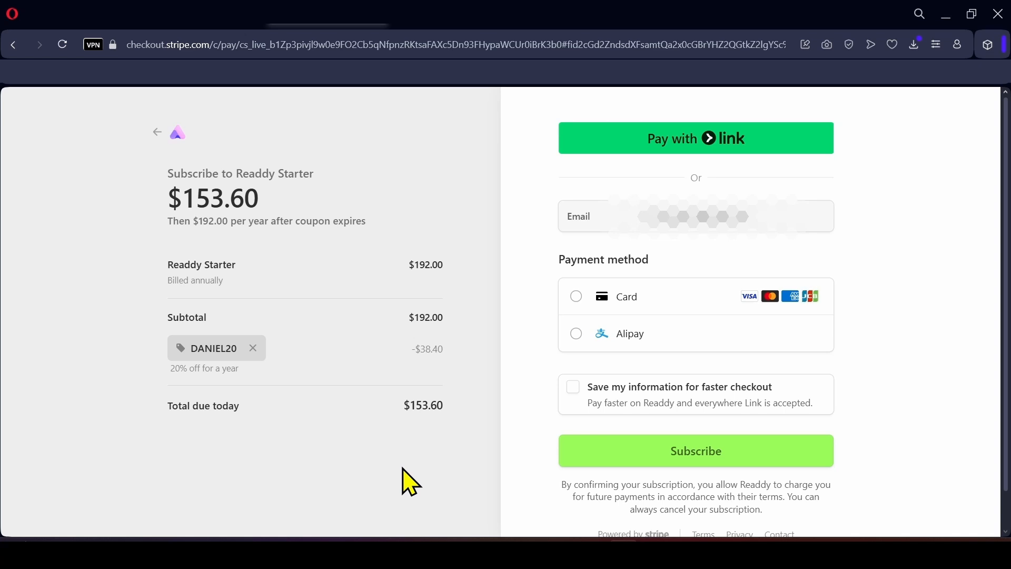
mouse_move(387, 480)
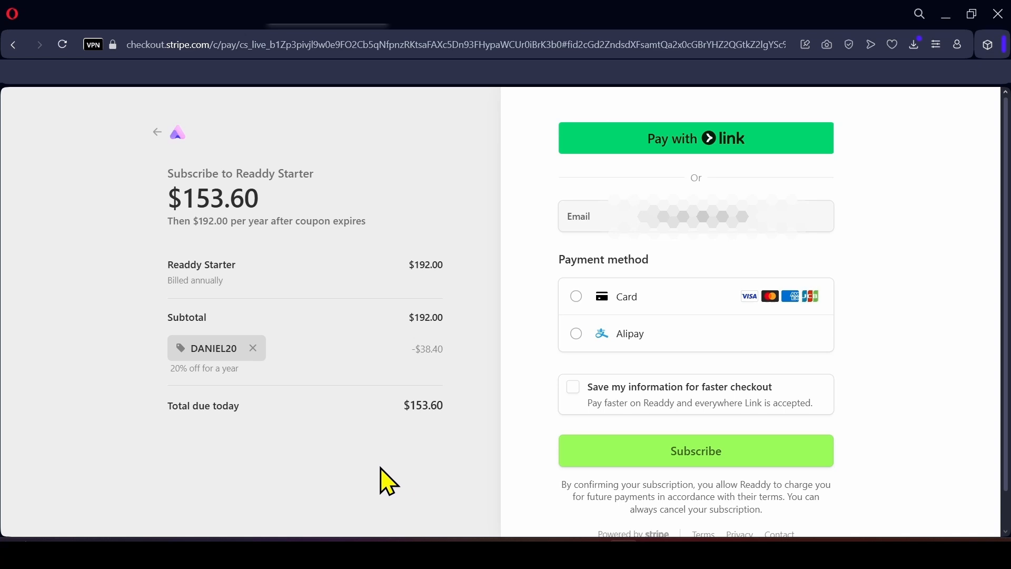